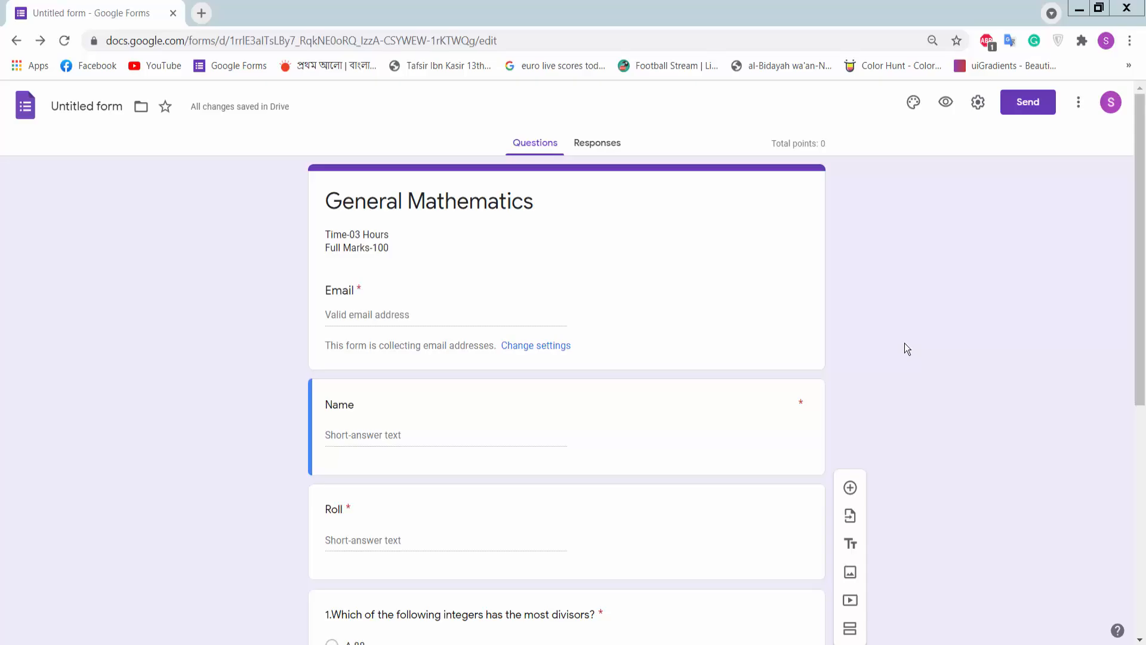
mouse_move(925, 342)
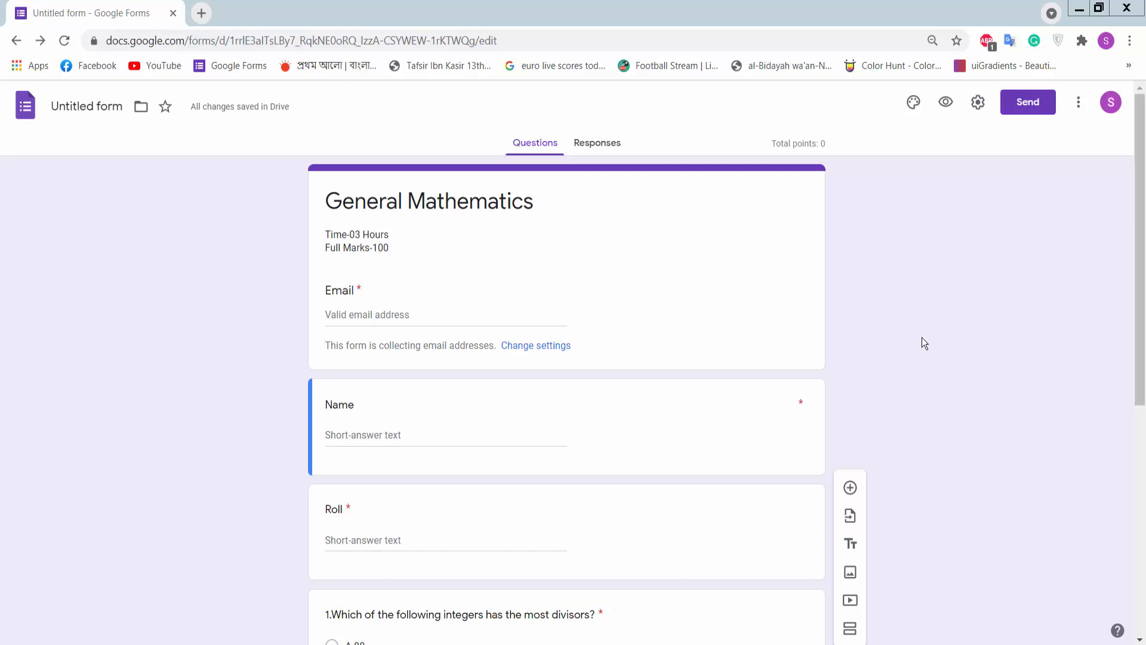
mouse_move(868, 344)
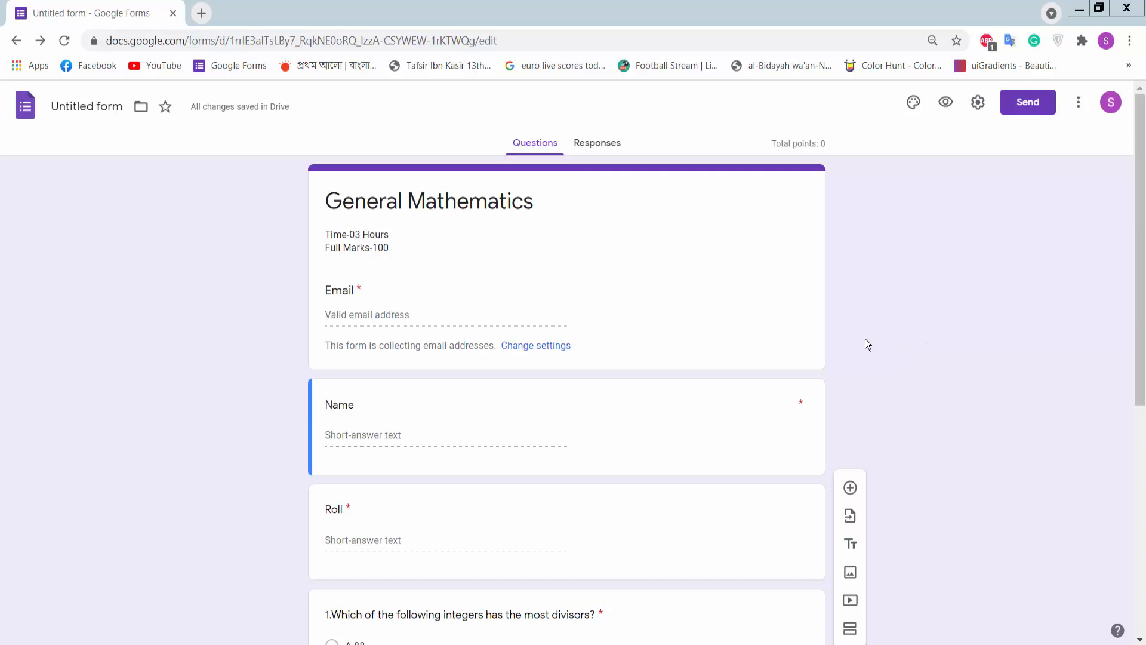
mouse_move(870, 323)
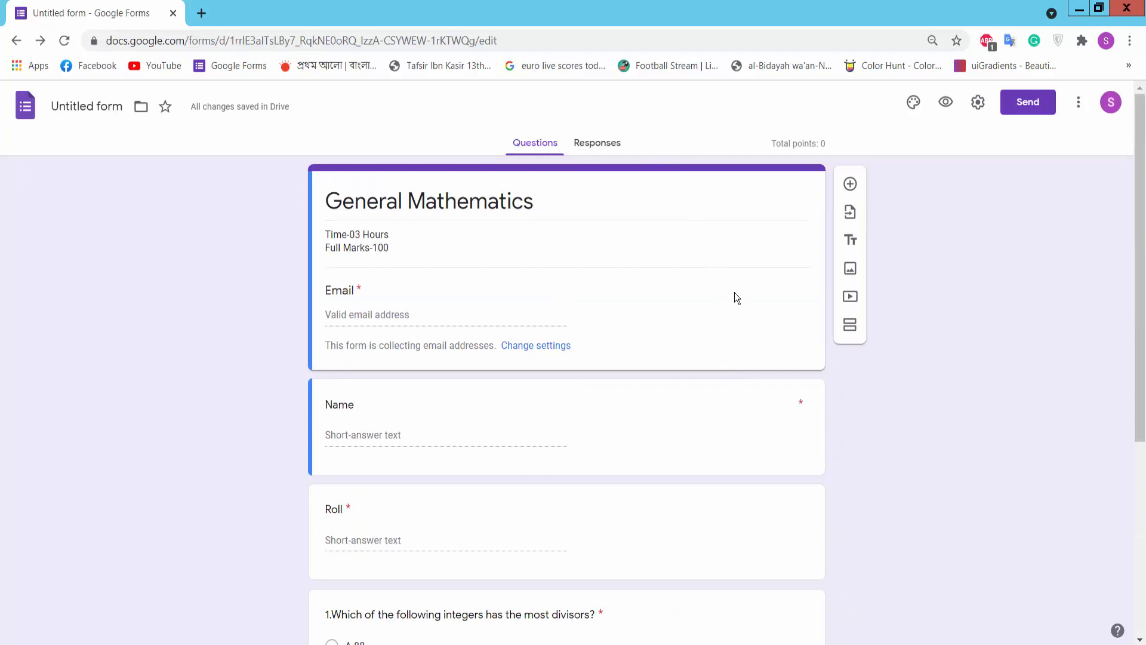
mouse_move(1079, 102)
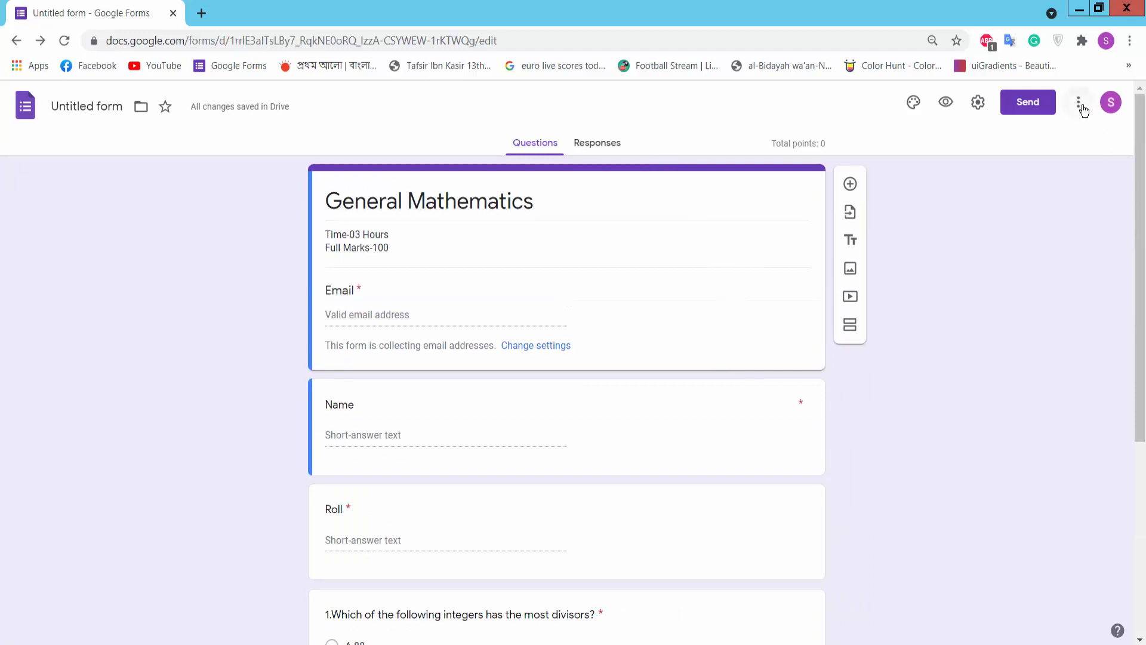
Search the add-on marketplace for 'time' and pick the Timer for Google Forms suggestion
click(1078, 102)
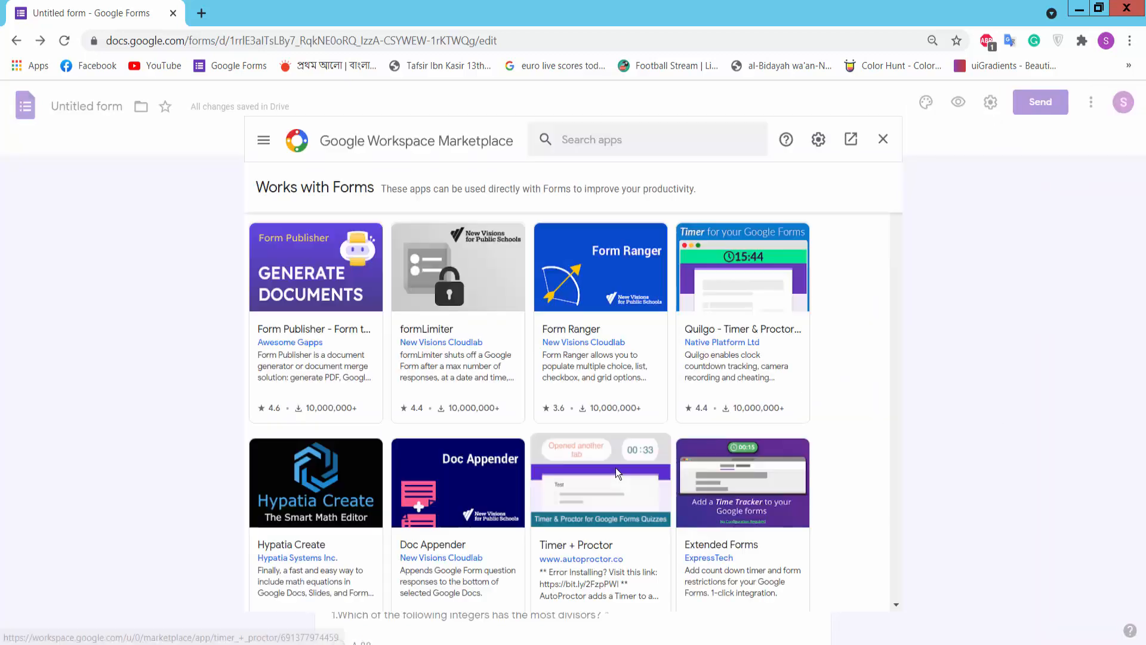
click(618, 140)
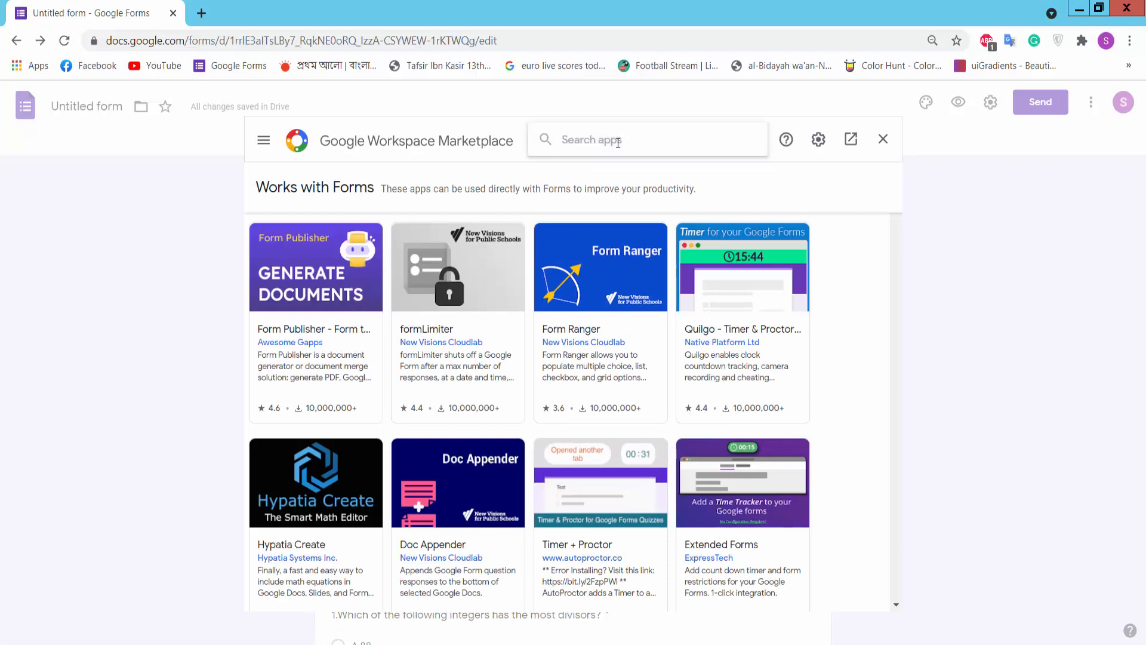
text(timer for)
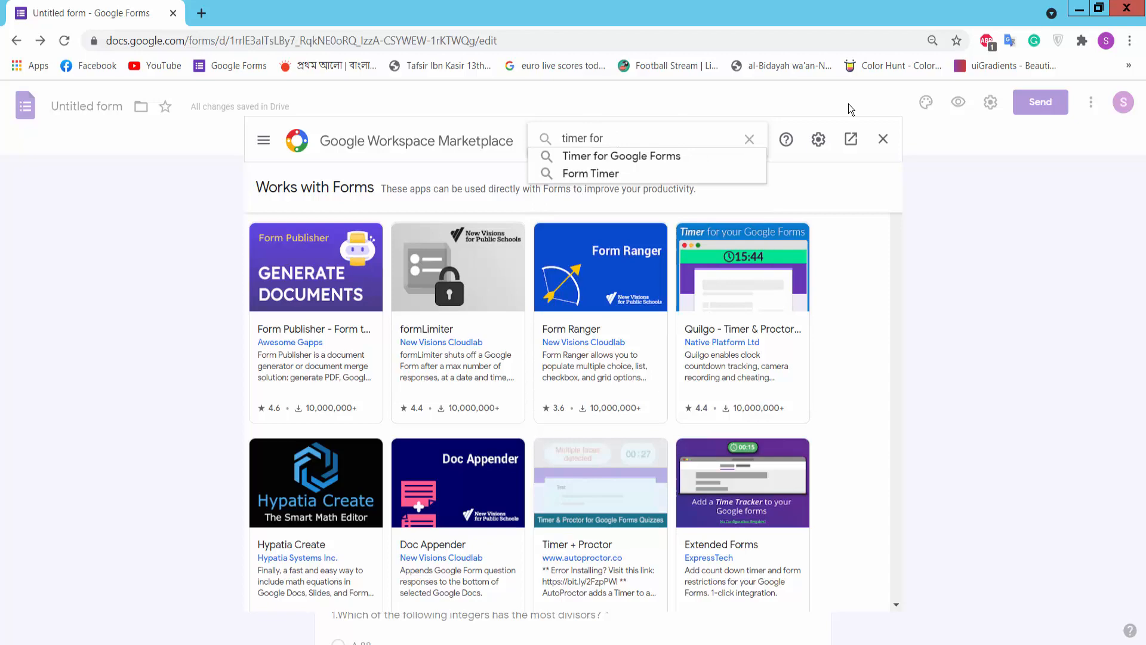
click(621, 156)
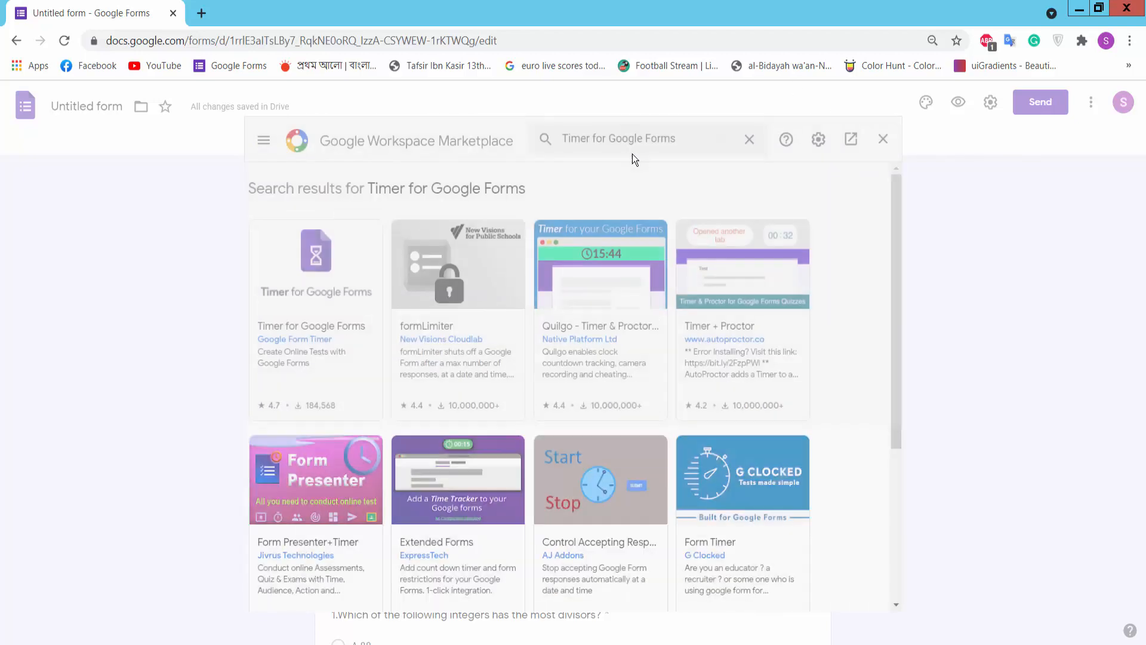
mouse_move(336, 292)
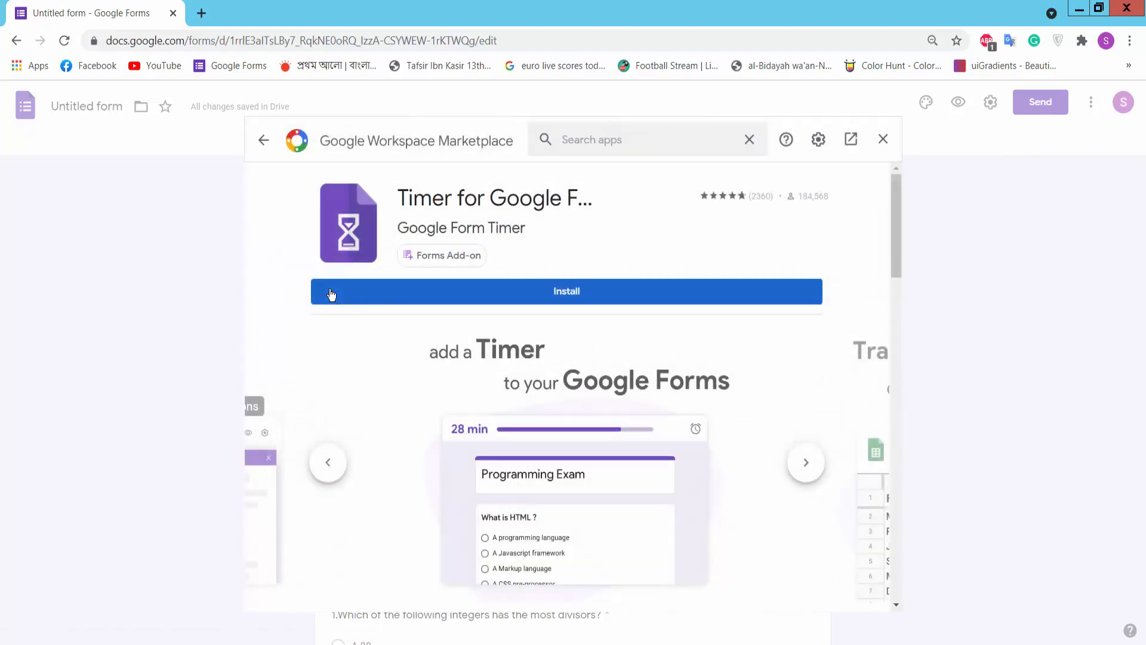
mouse_move(575, 302)
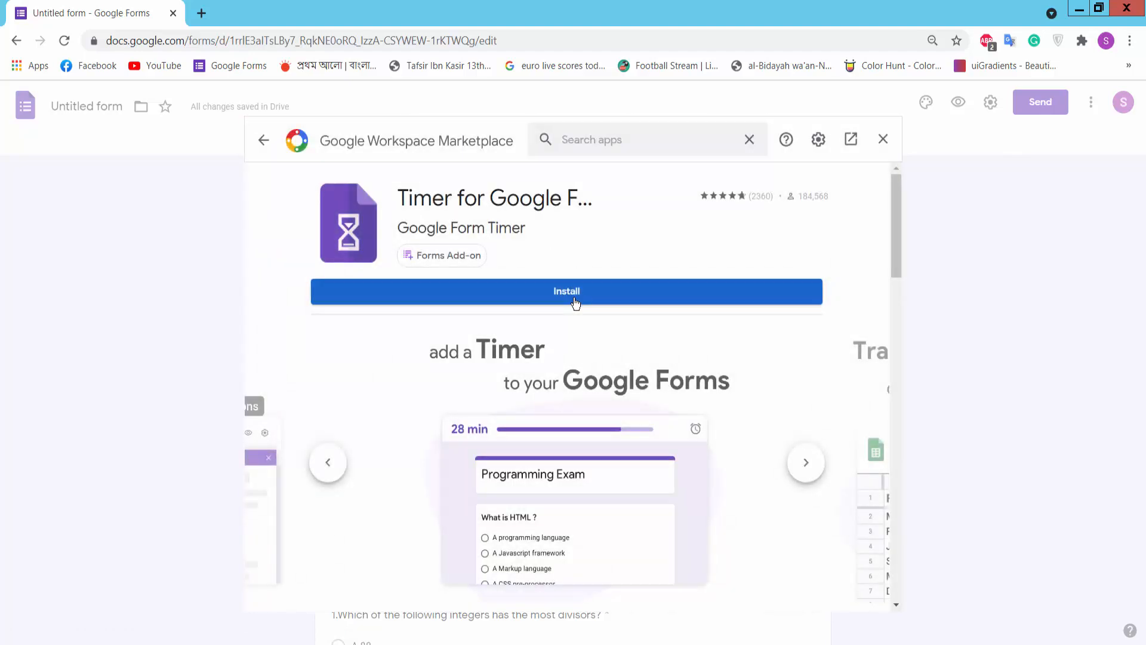
Install Timer for Google Forms, granting it account access, and dismiss the confirmation
click(567, 292)
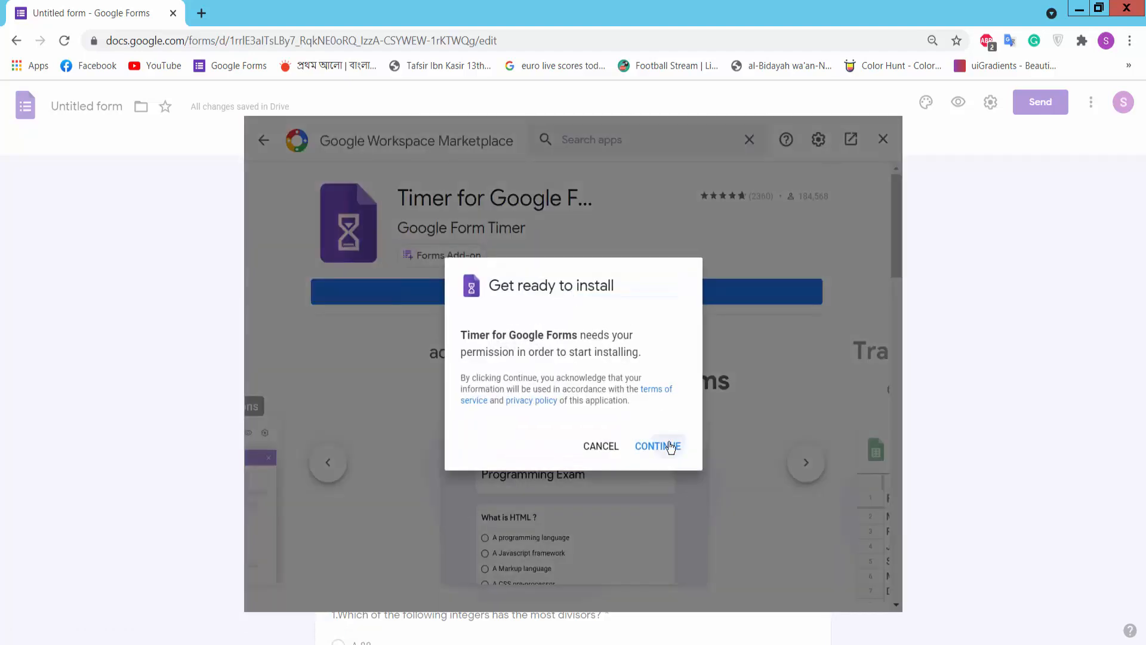
click(658, 446)
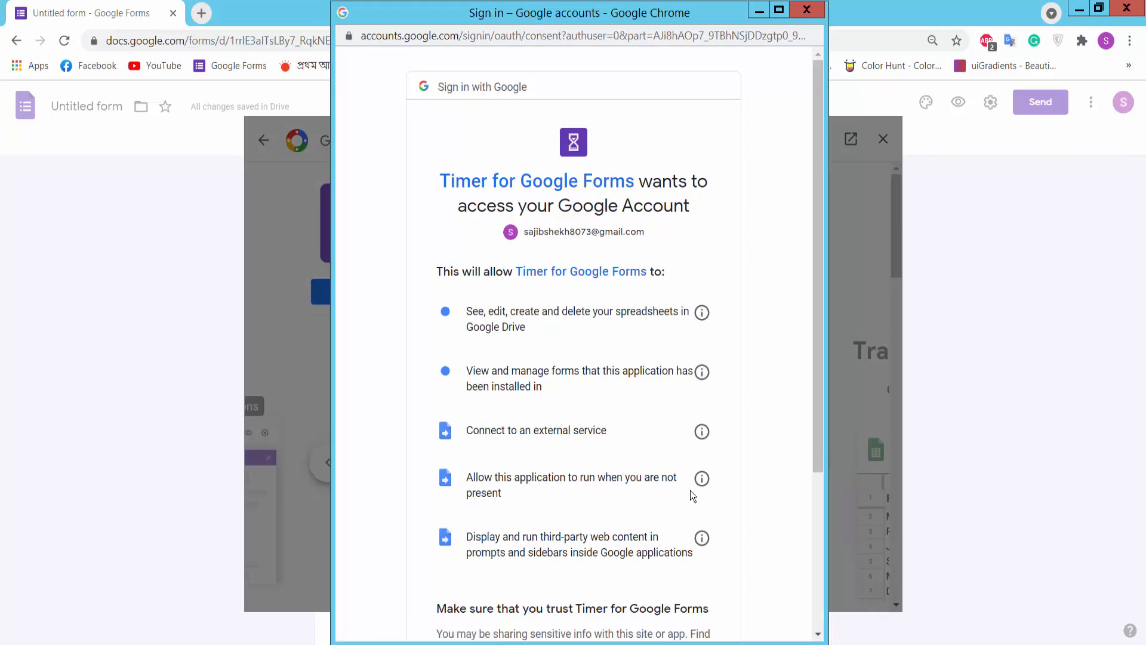
scroll(down, 3)
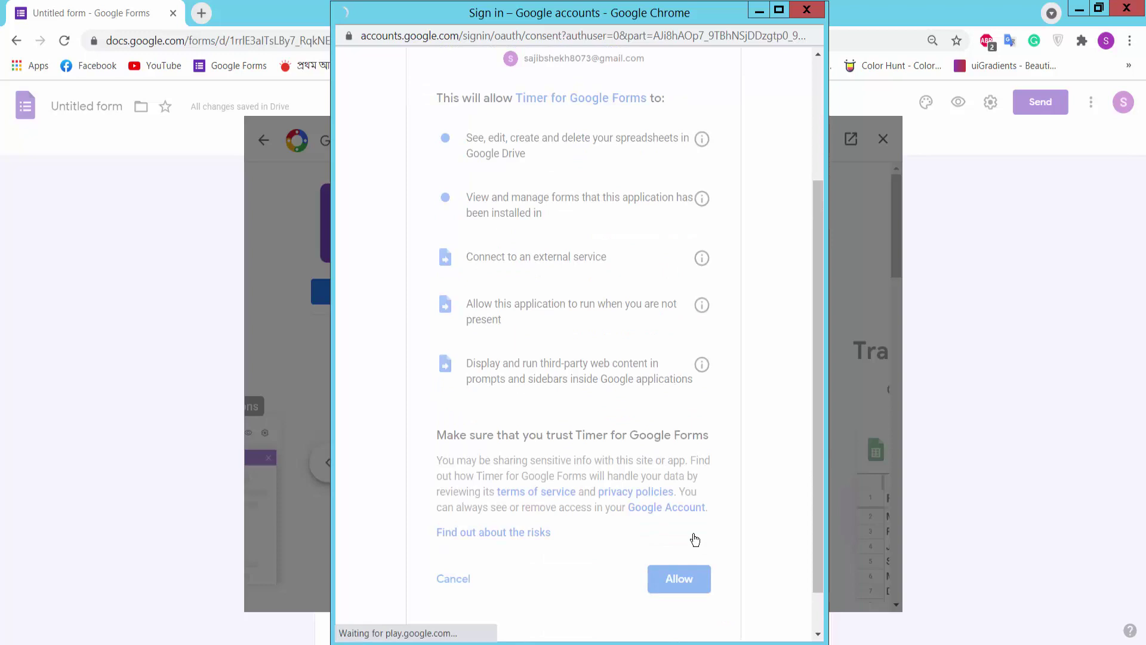
click(679, 579)
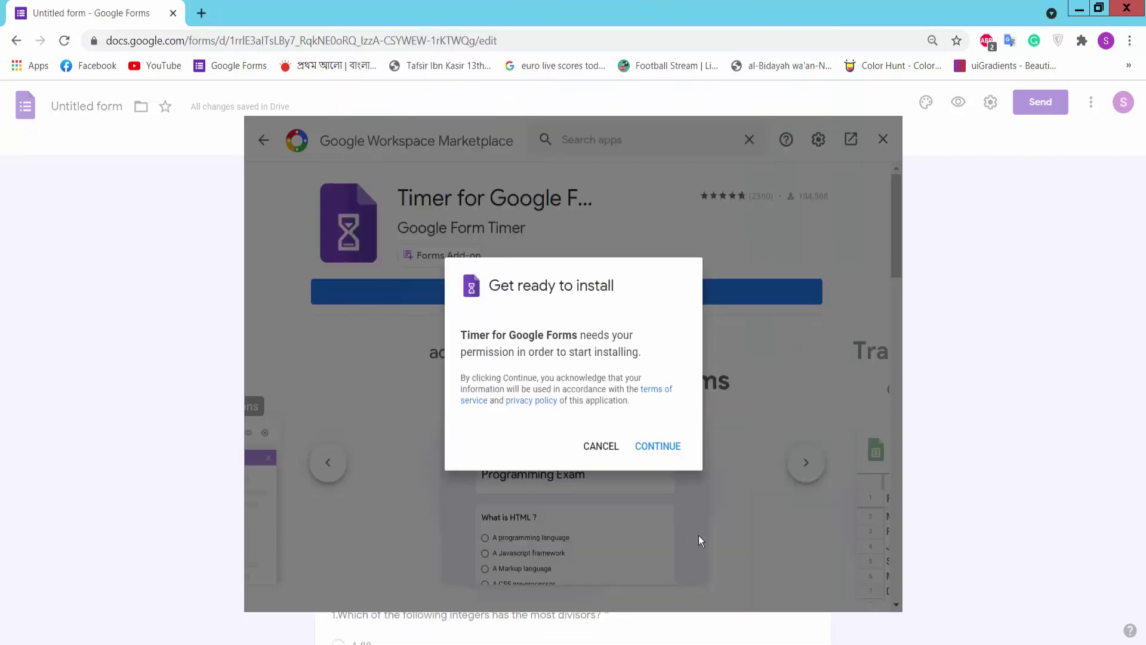
click(658, 446)
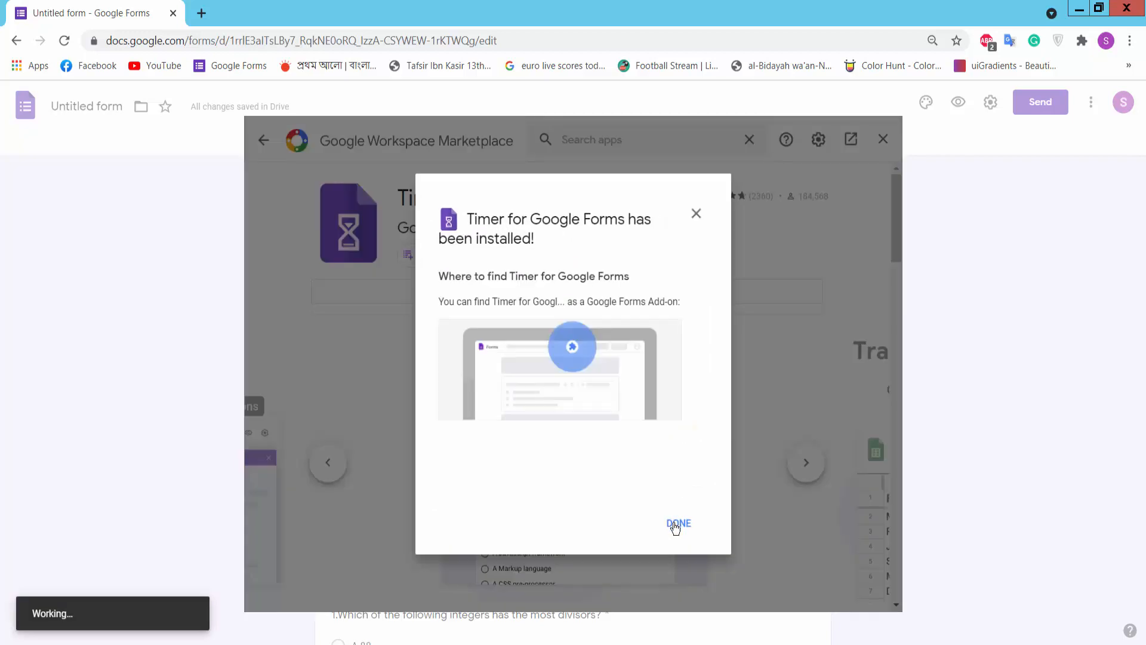
click(678, 523)
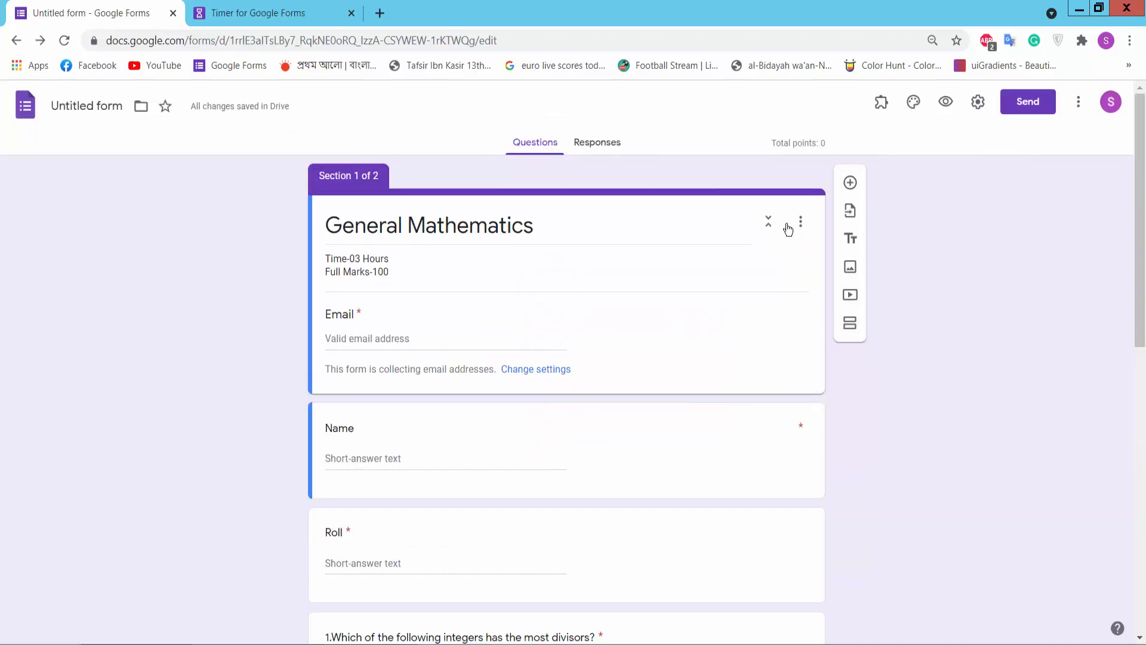
mouse_move(881, 102)
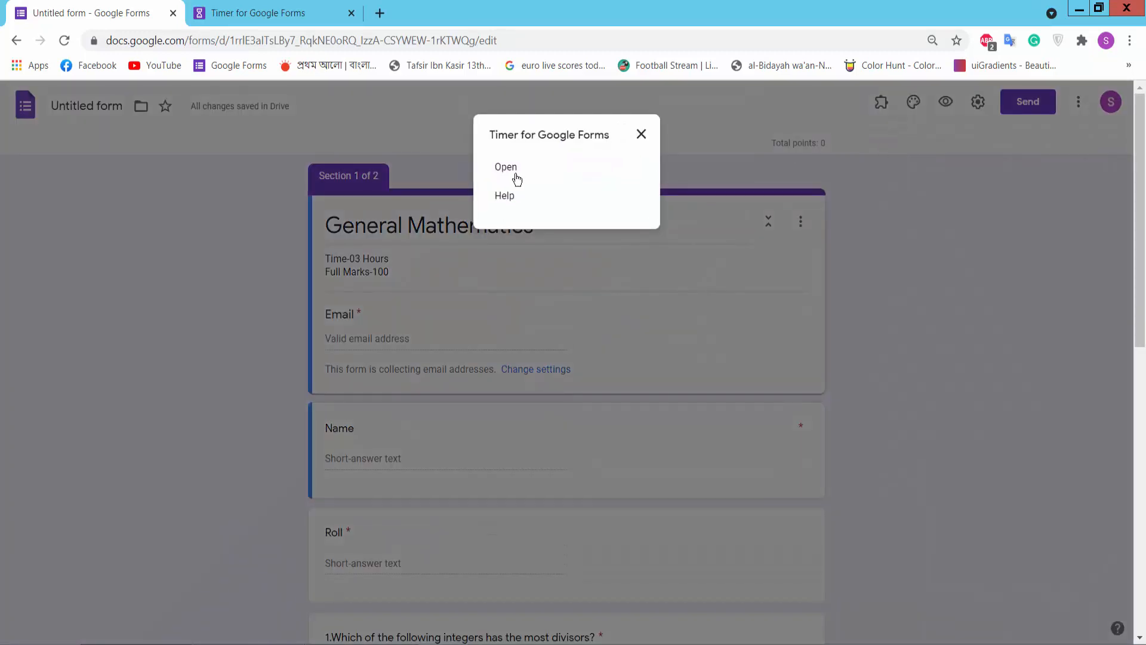
Launch the Timer for Google Forms panel beside the General Mathematics form
click(505, 167)
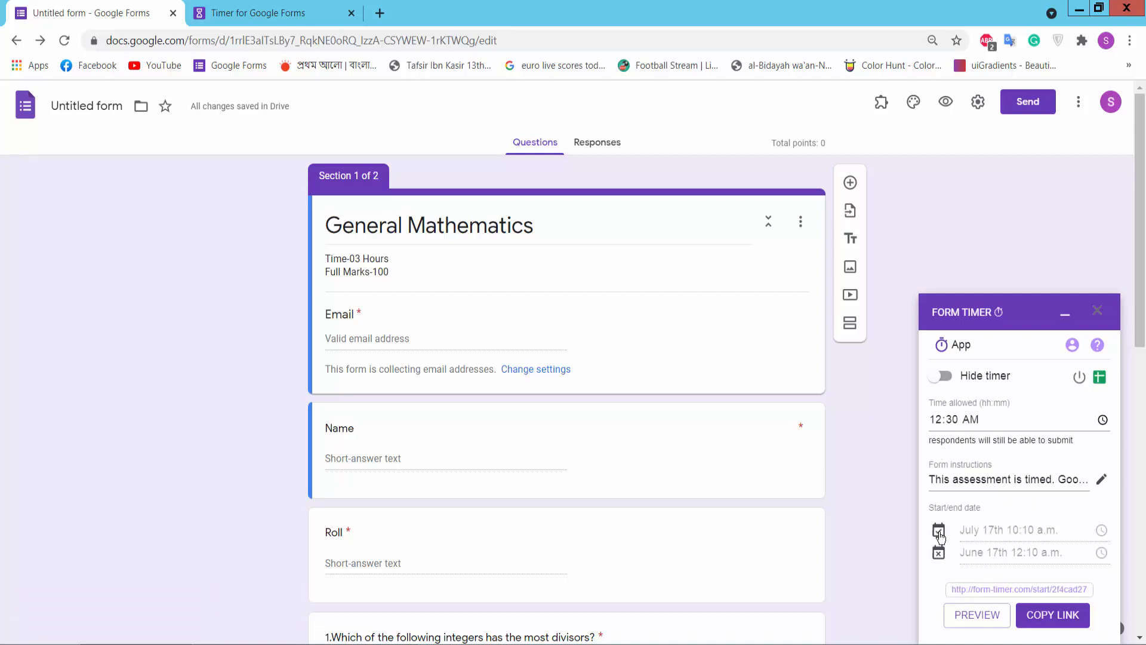
mouse_move(938, 531)
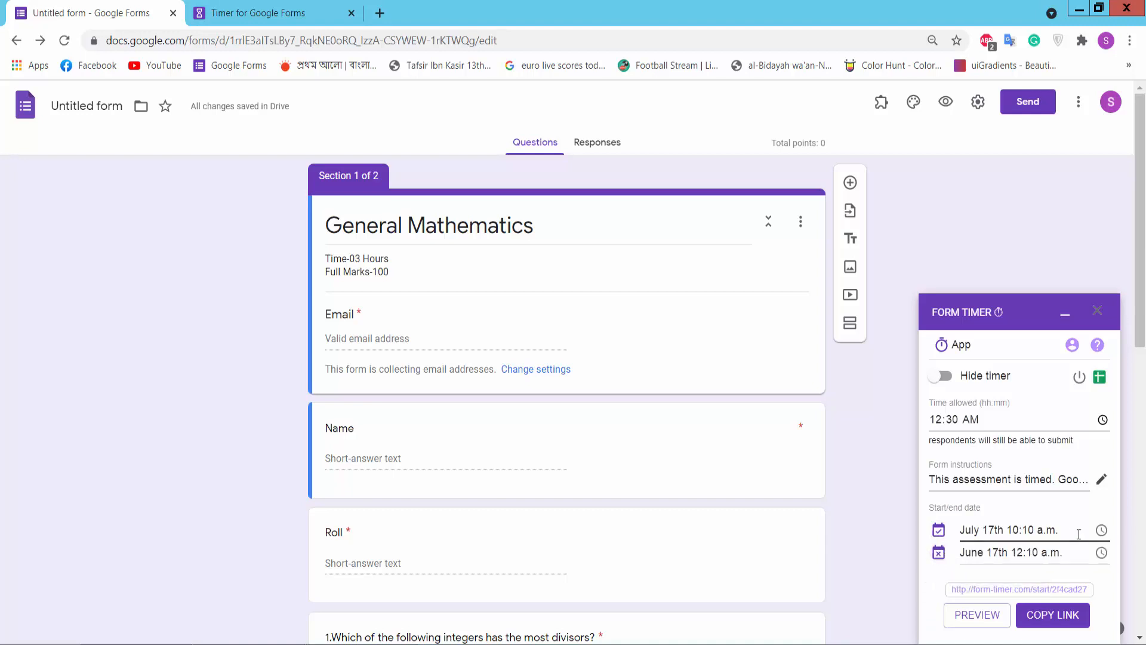
Accept the July 17 start, set the end time to 02:10 a.m., and copy the timer link
click(1008, 530)
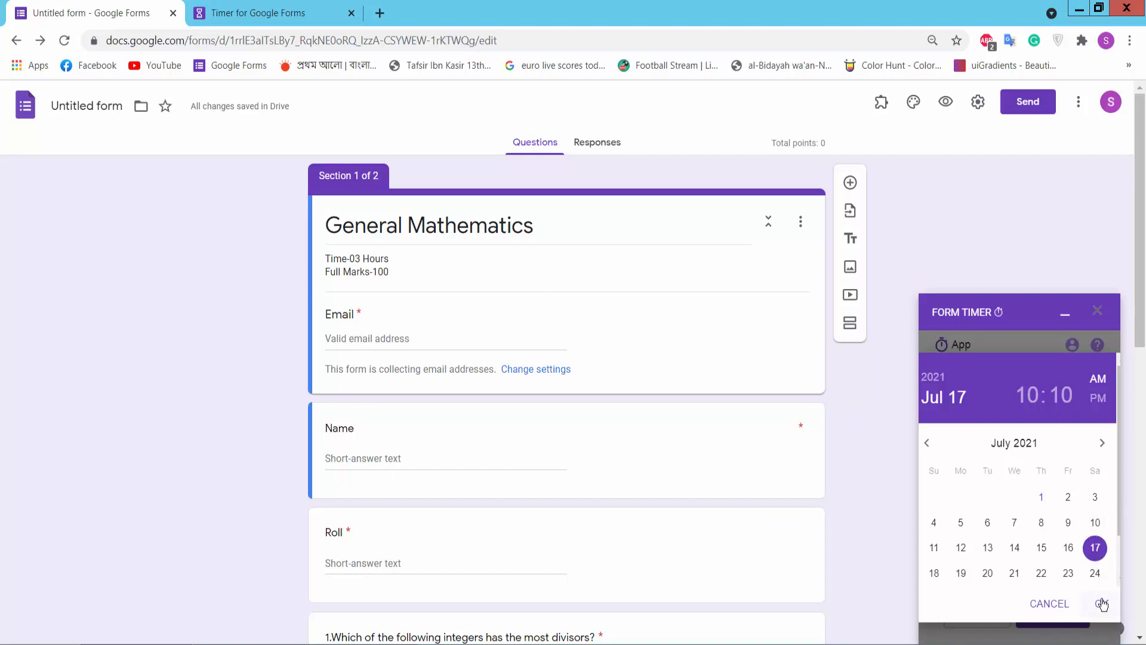
click(1103, 604)
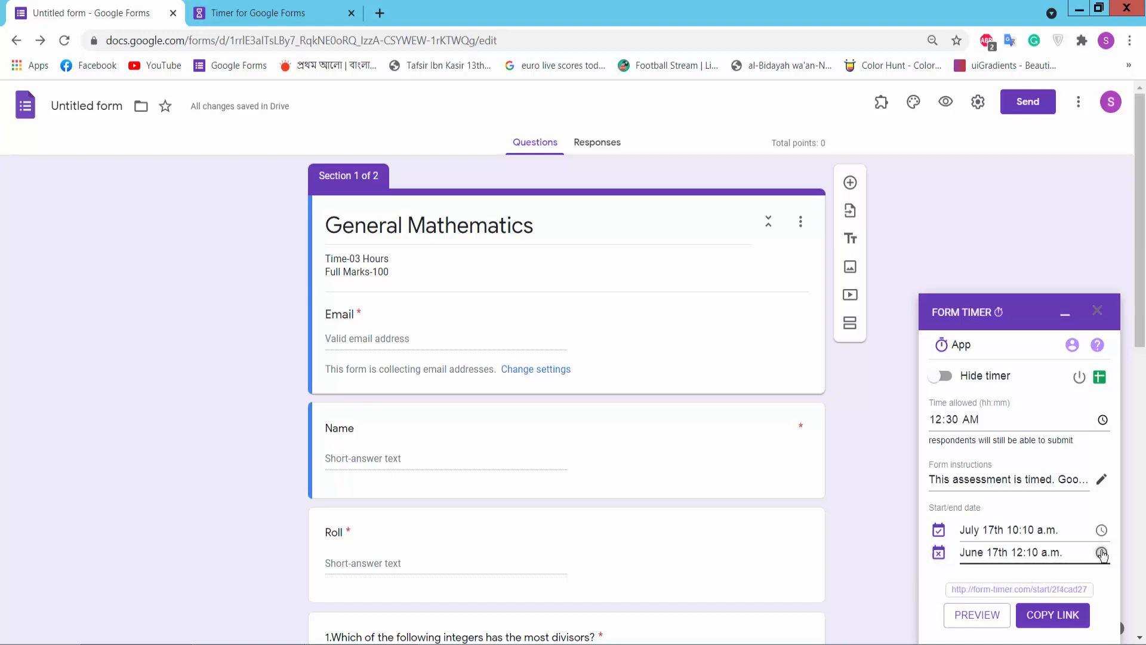
click(1102, 553)
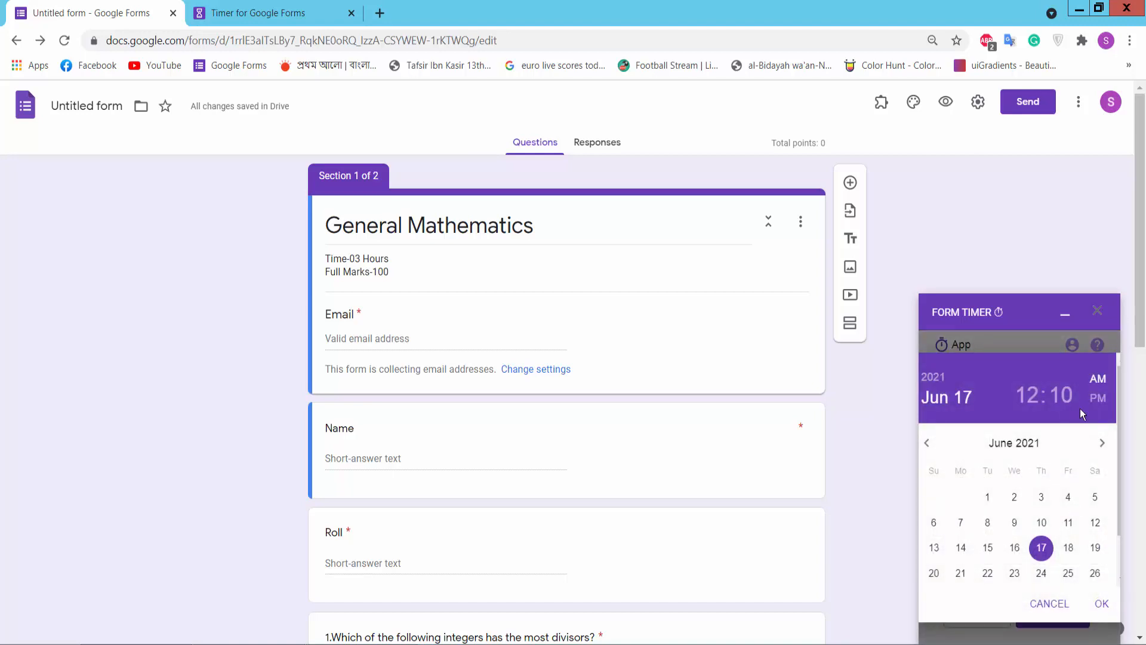
click(1027, 395)
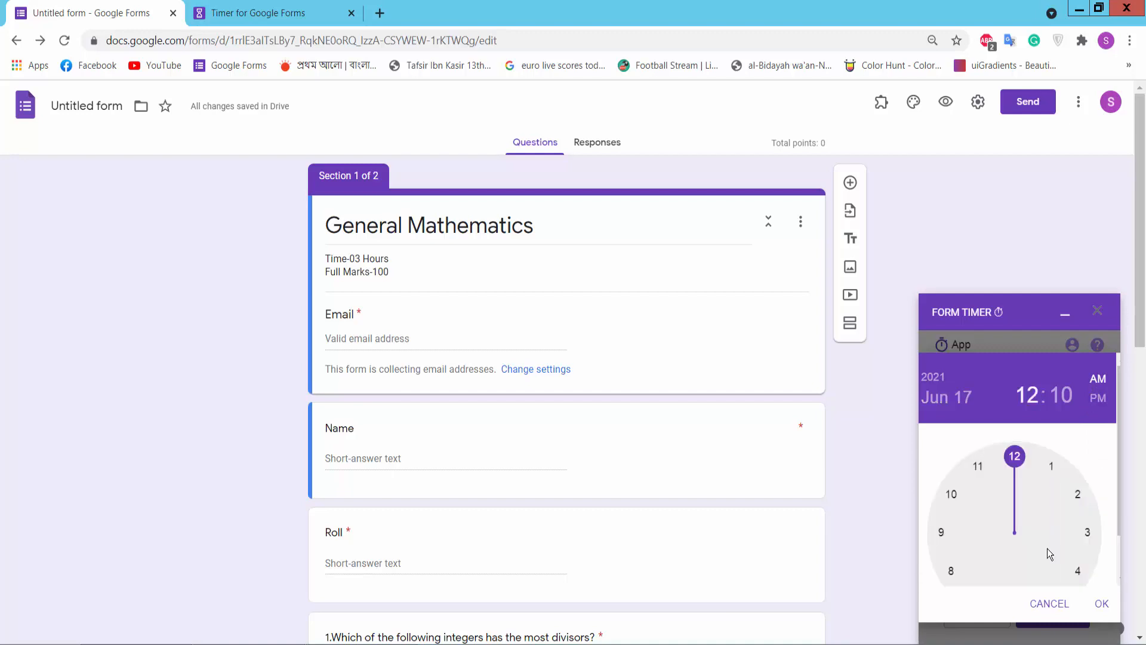
click(1077, 495)
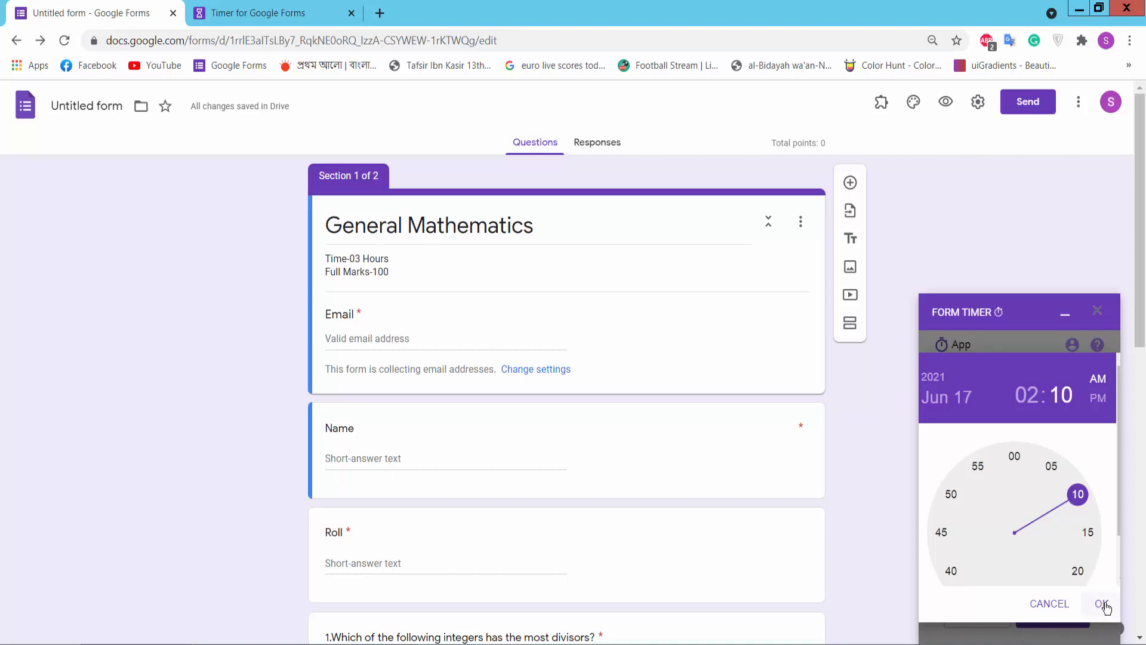
click(1104, 605)
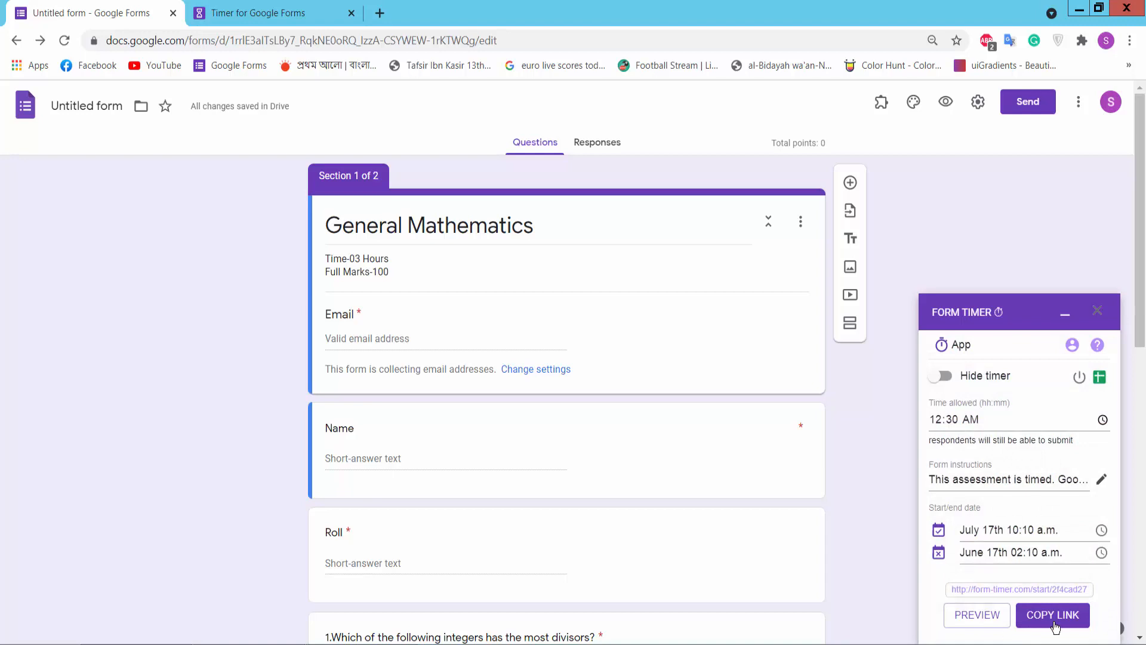
click(1052, 615)
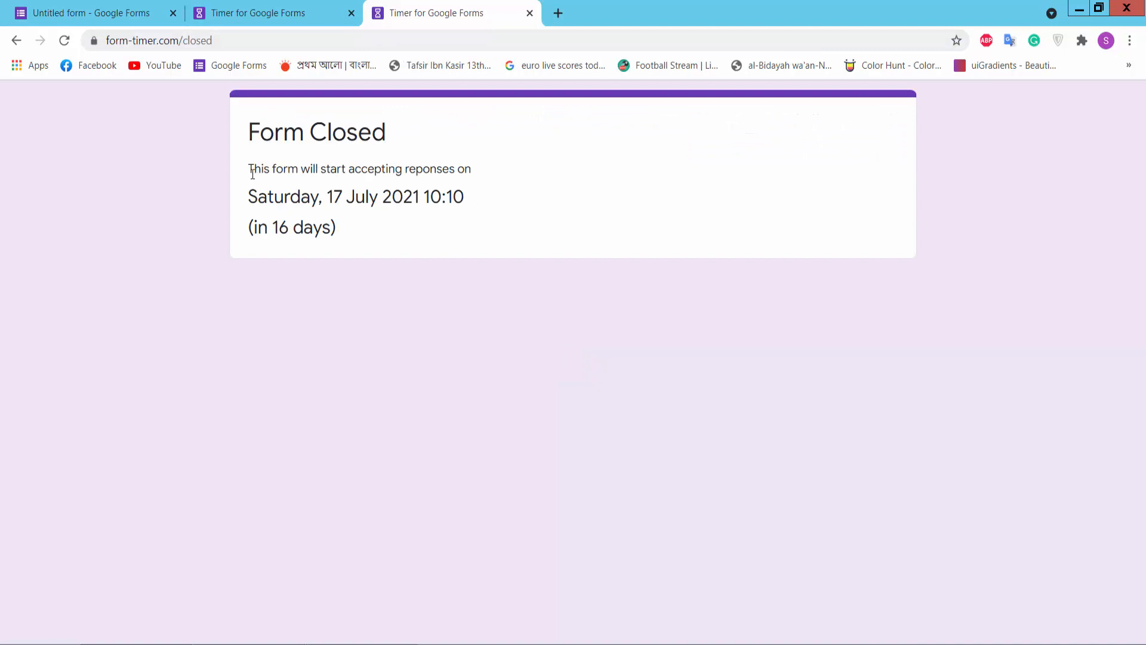
mouse_move(338, 173)
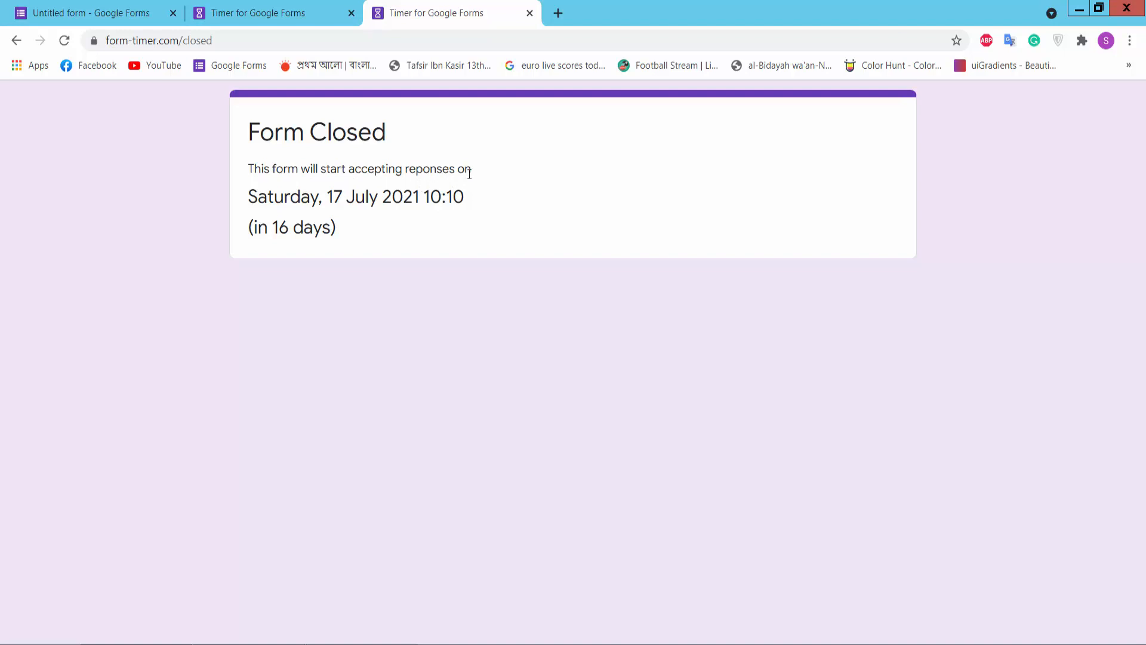
Highlight the opening date, Saturday, 17 July 2021 10:10, on the Form Closed page
drag(247, 196, 340, 196)
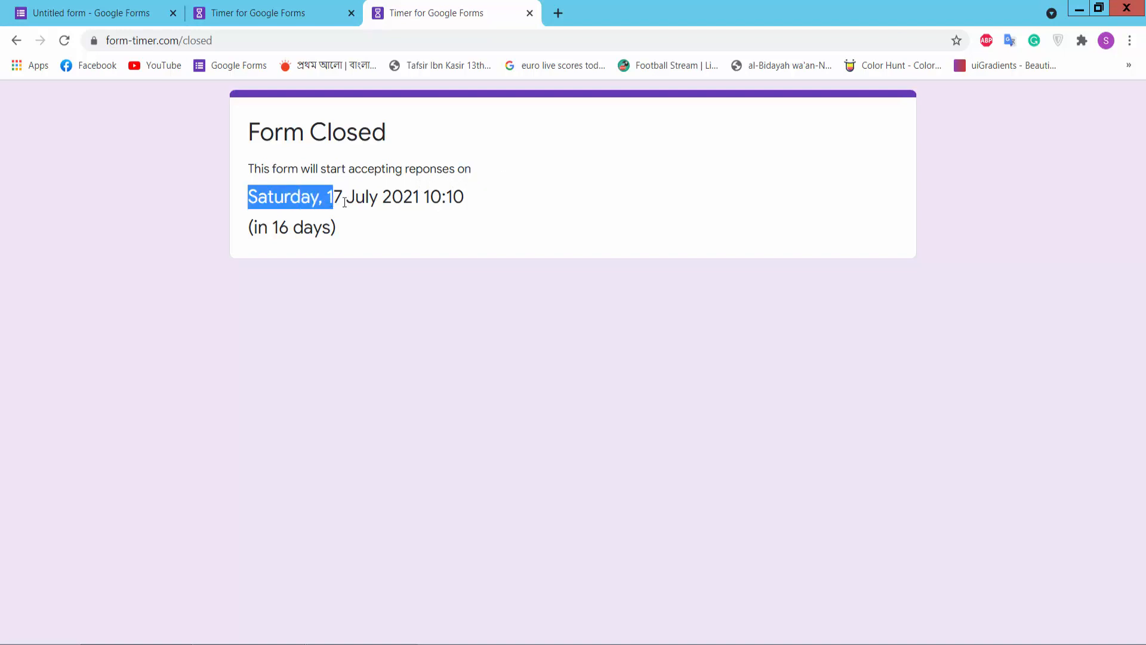